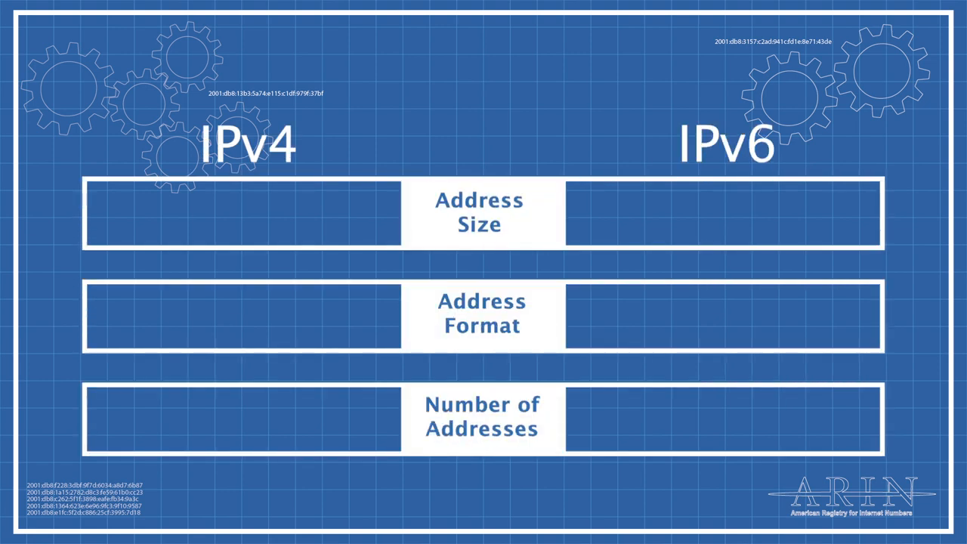
{"action": "left_click", "coordinate": [236, 213]}
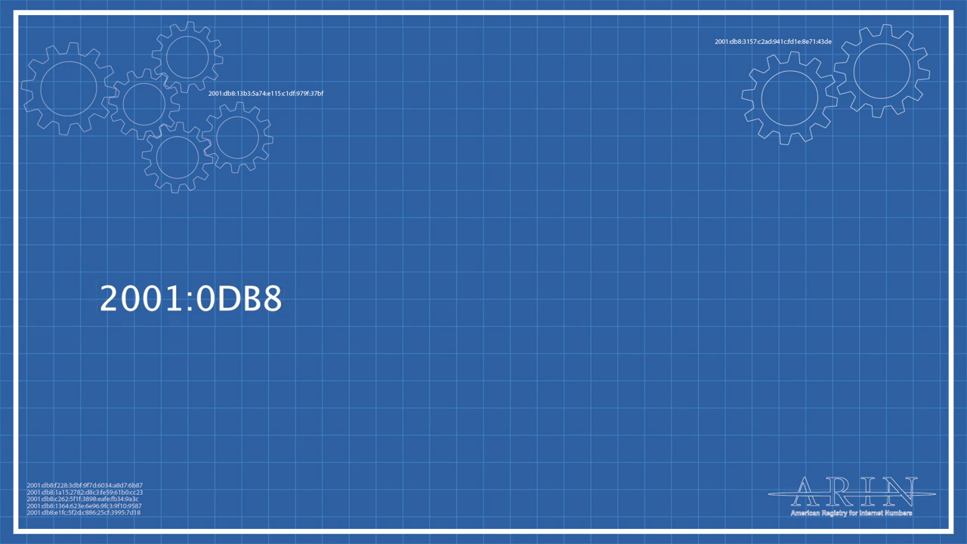
{"action": "type", "text": ":0234"}
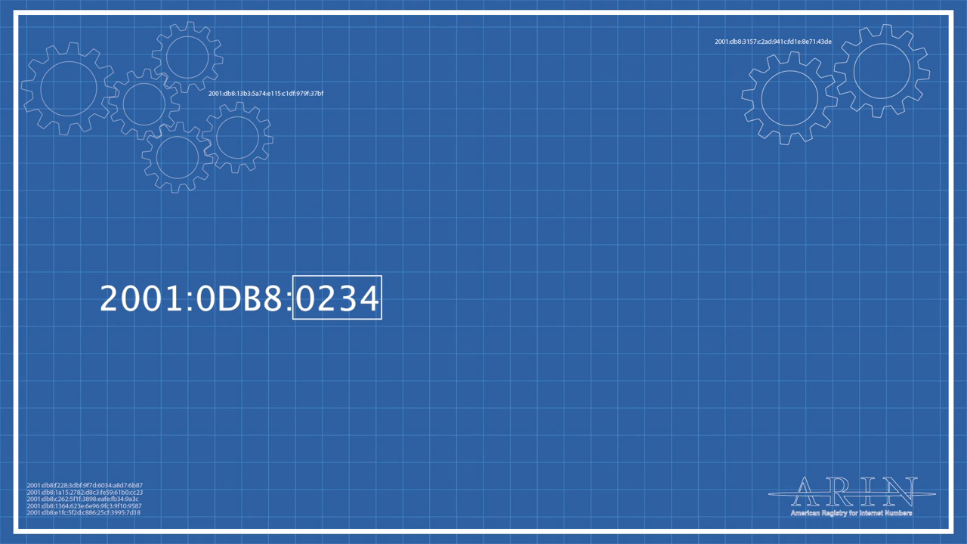
{"action": "type", "text": ":AB00"}
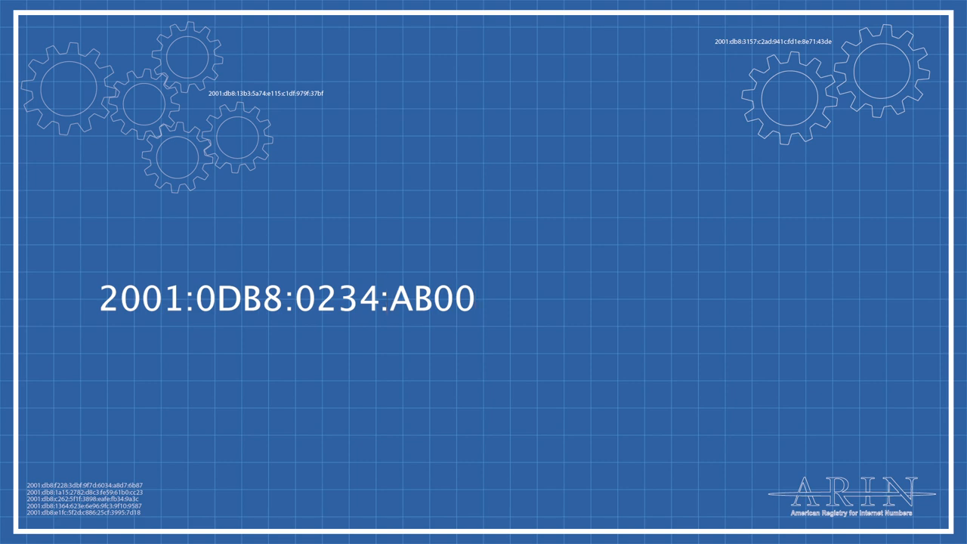
{"action": "type", "text": ":0123:4567:8"}
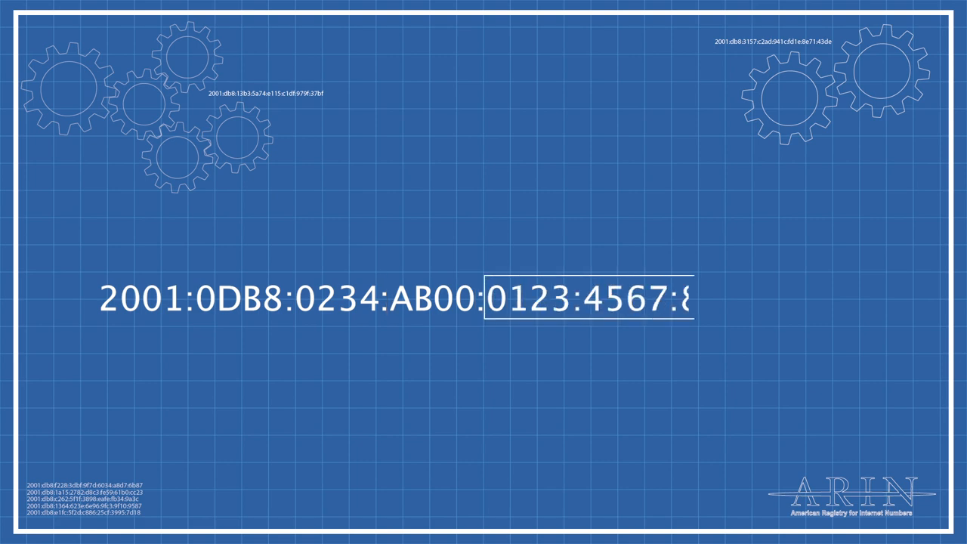
{"action": "type", "text": "8901:ABCD"}
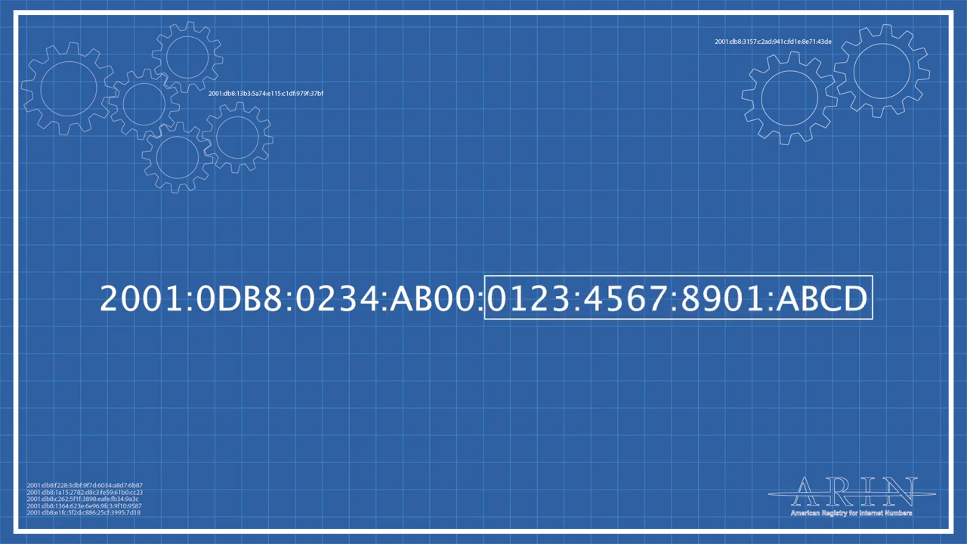